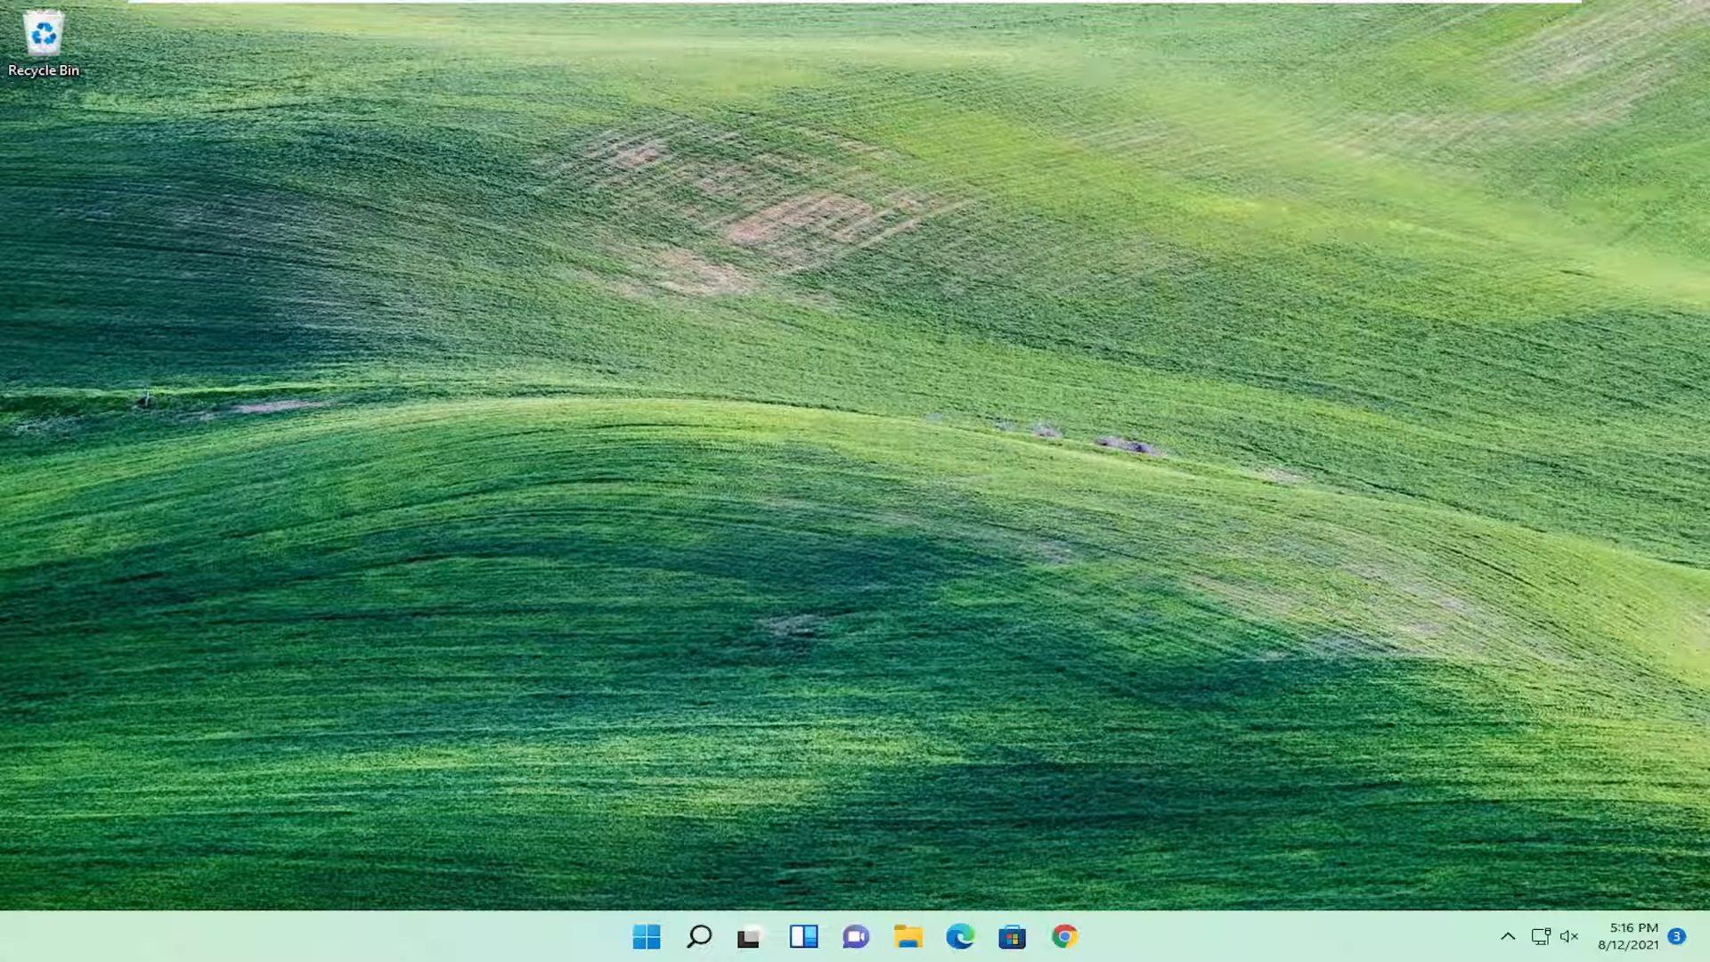
pyautogui.moveTo(1010, 623)
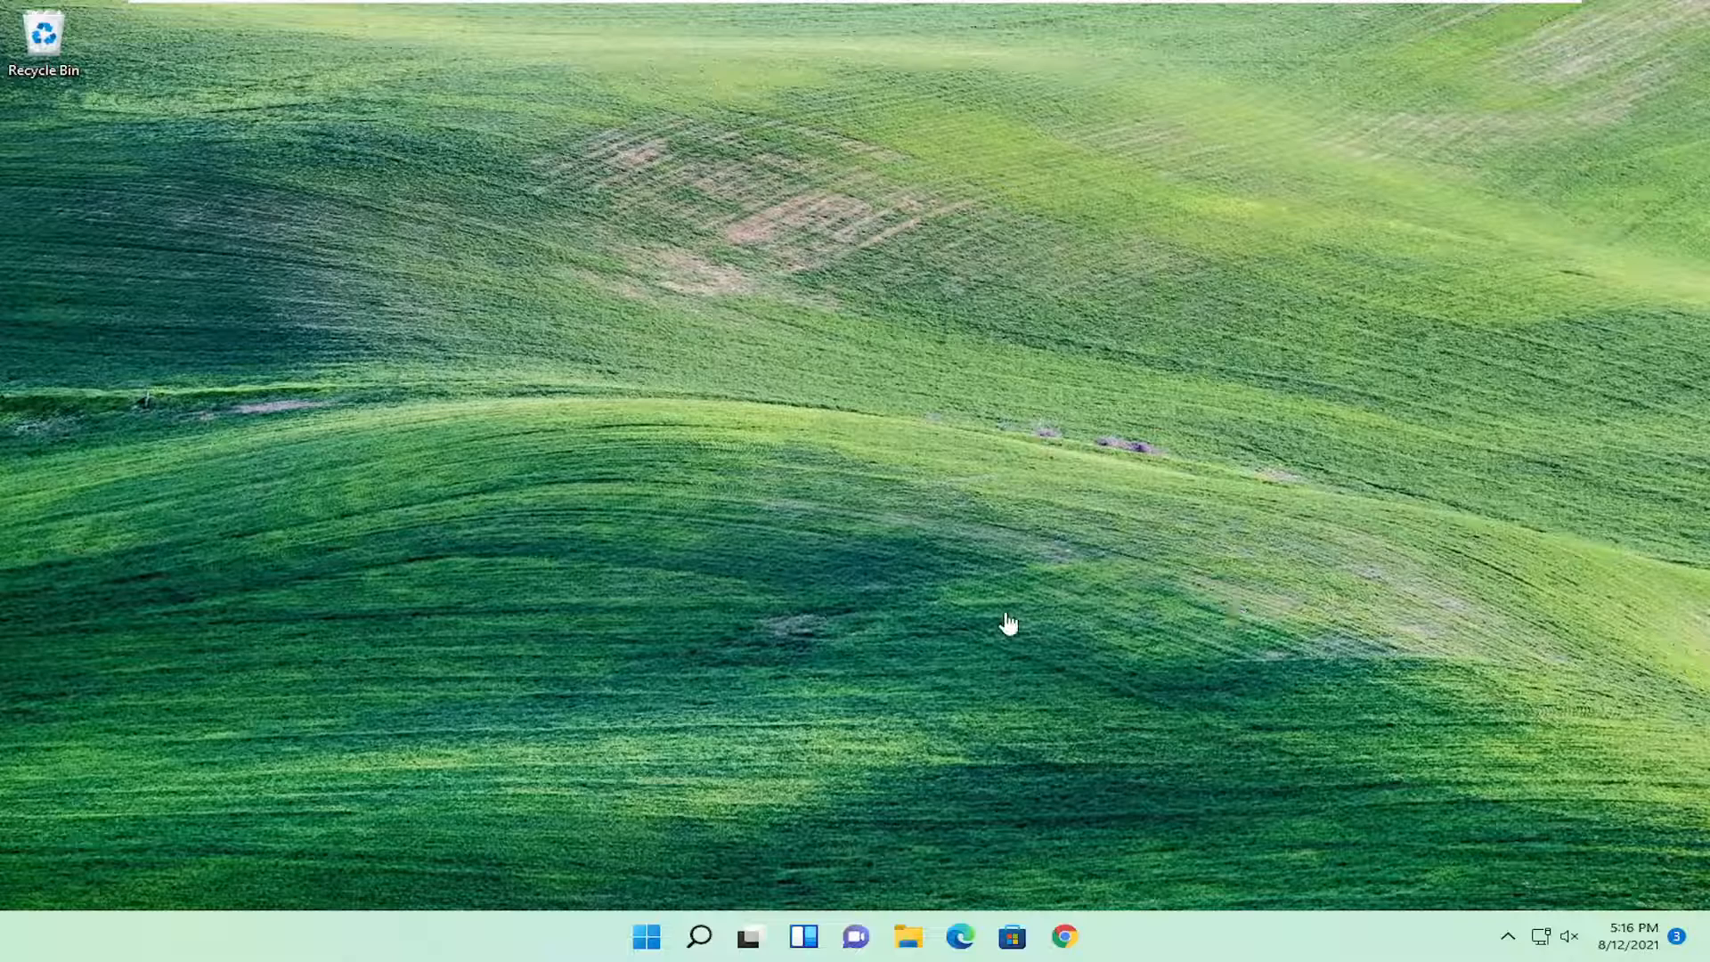
pyautogui.moveTo(990, 608)
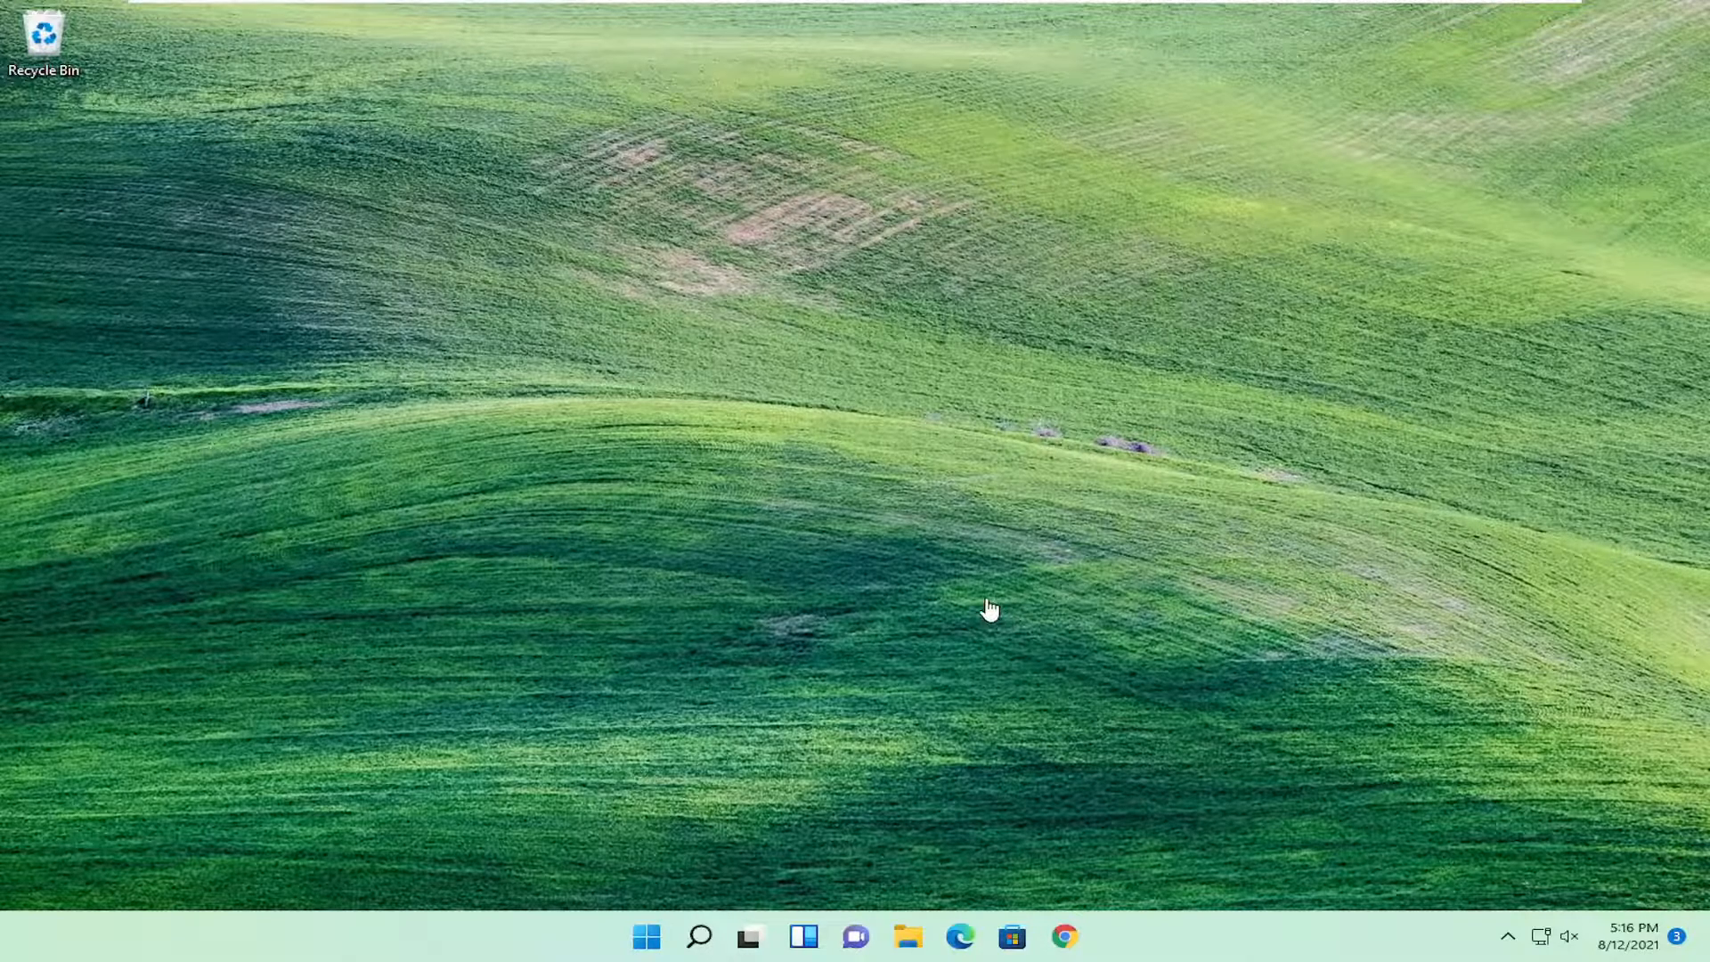
pyautogui.moveTo(1248, 516)
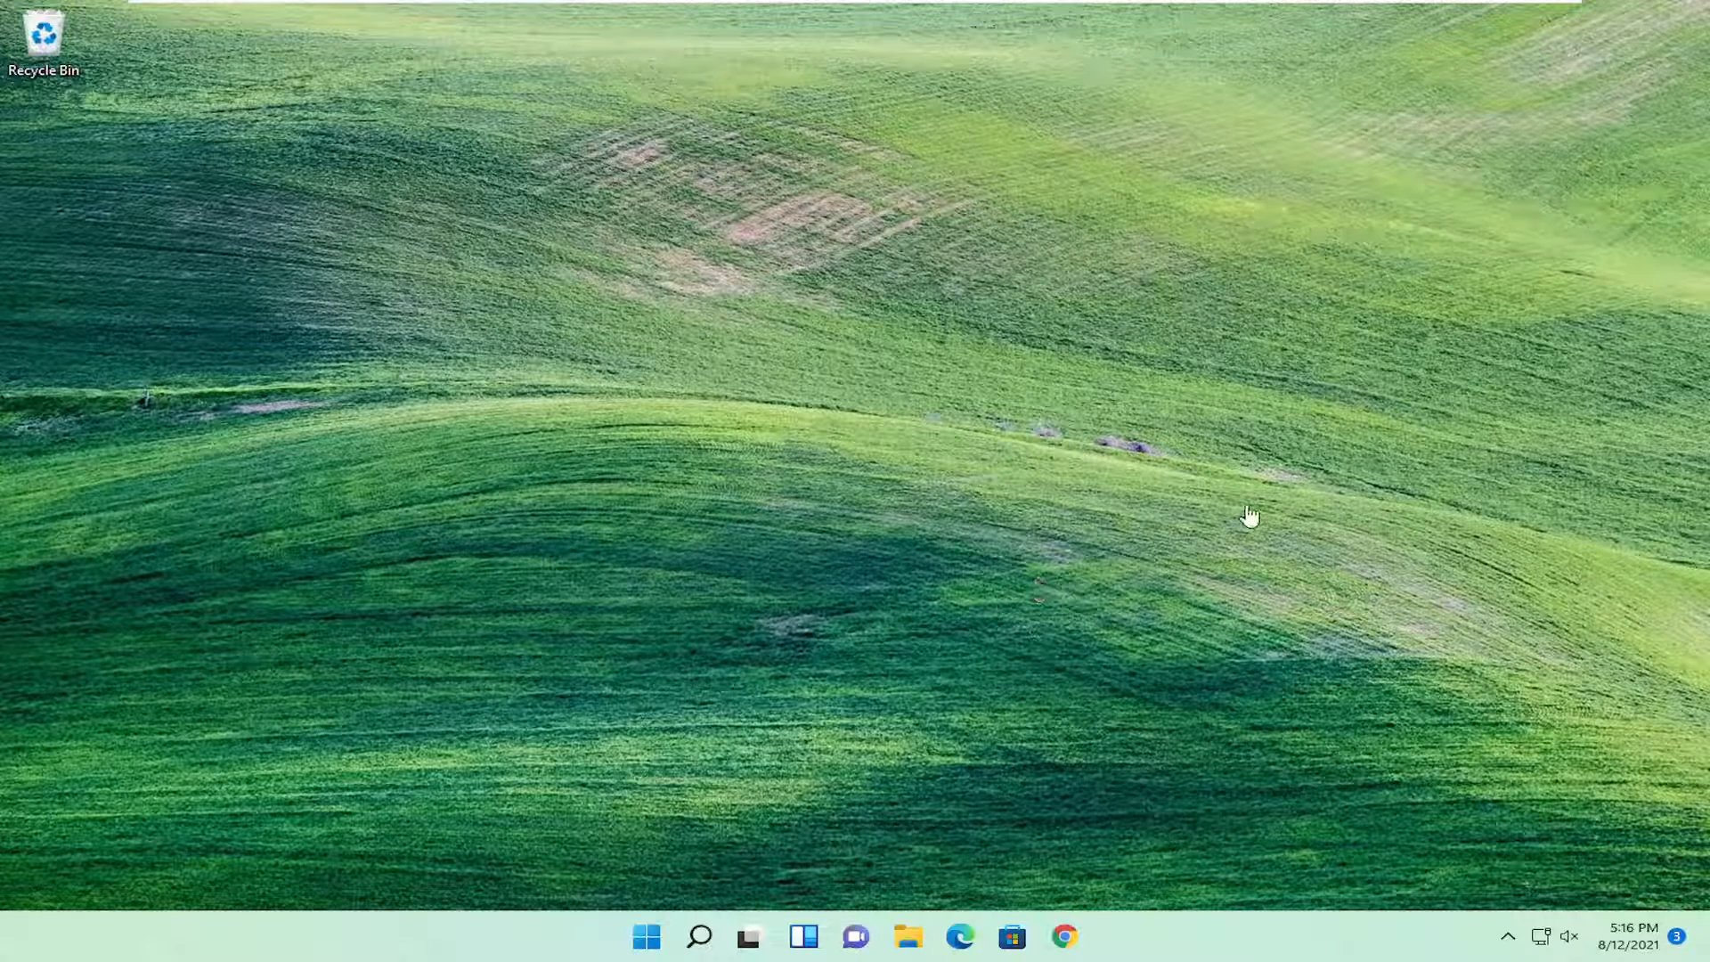
# Step: Search Windows for "group polic" to open the Local Group Policy Editor
pyautogui.click(698, 936)
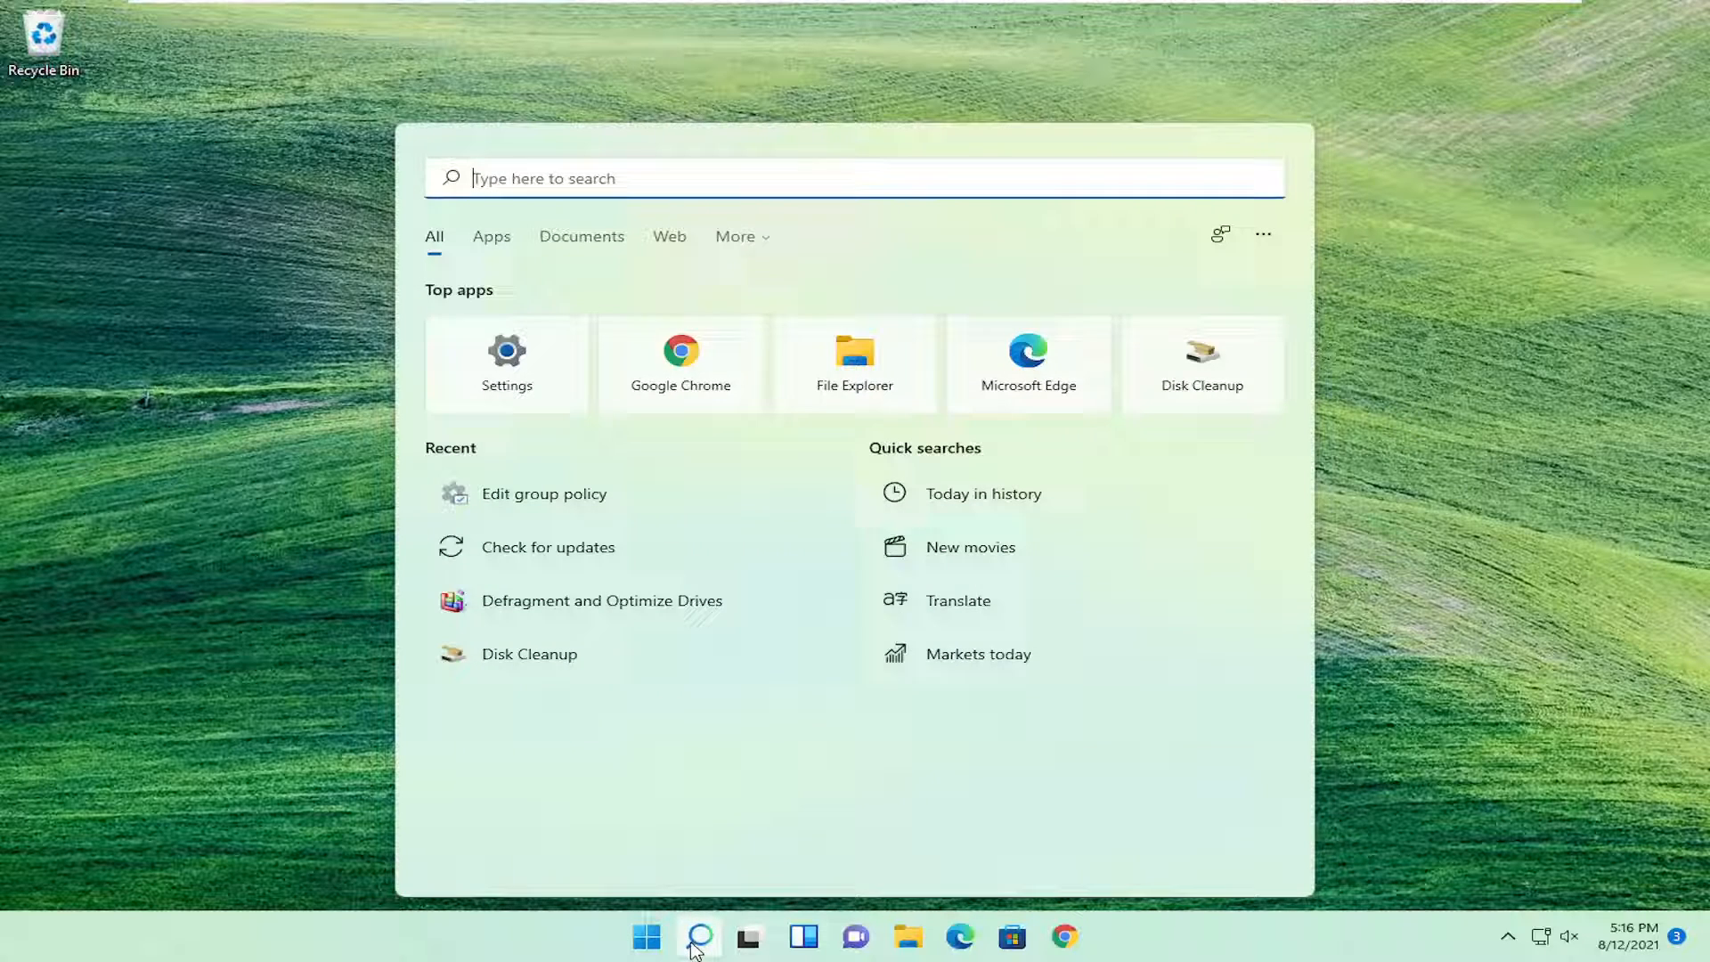
pyautogui.write('group')
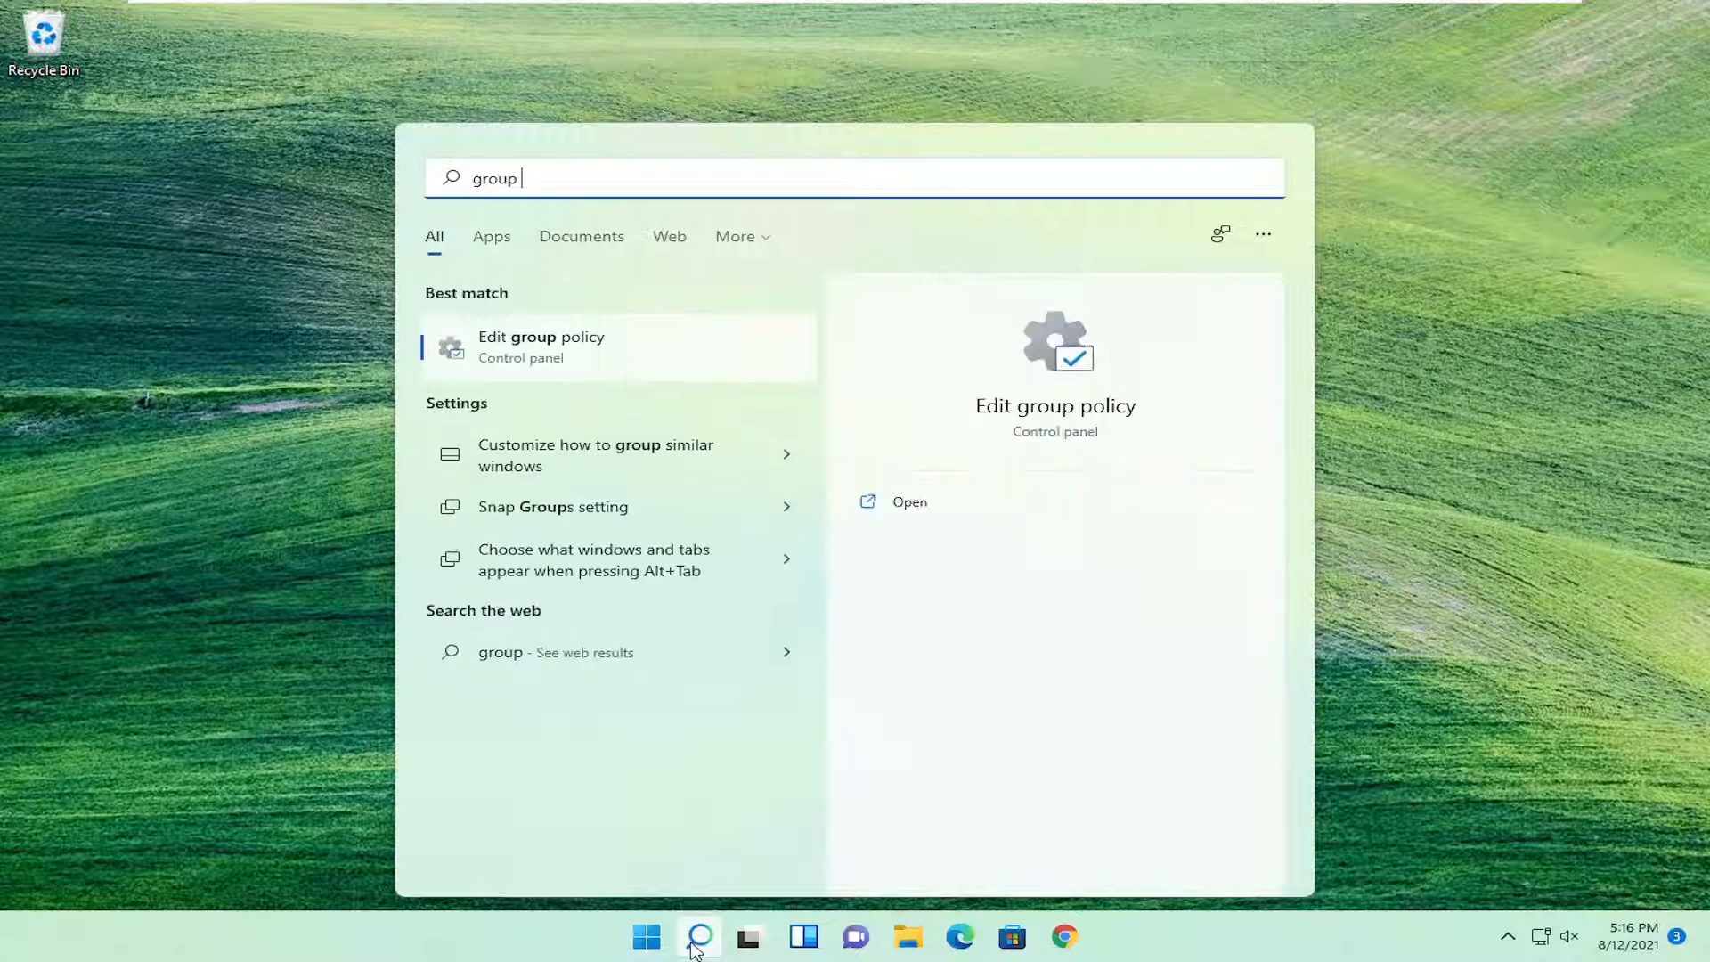
pyautogui.write('polic')
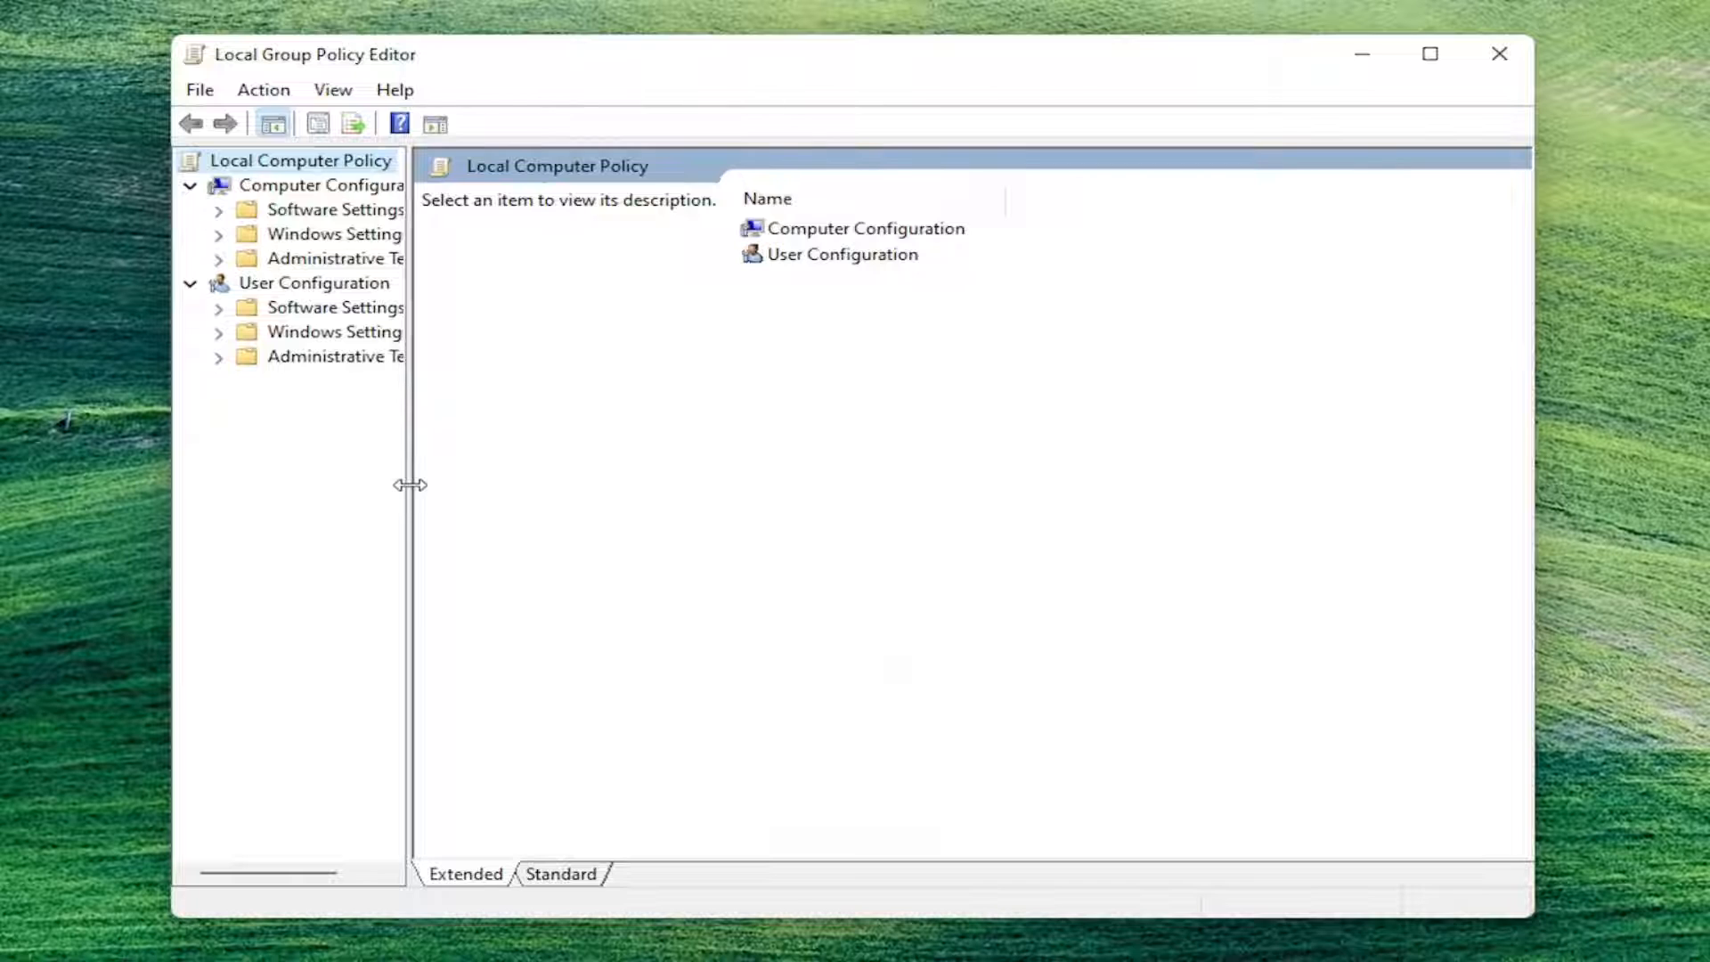
# Step: Navigate to User Configuration > Administrative Templates > System > Ctrl+Alt+Del Options
pyautogui.click(315, 281)
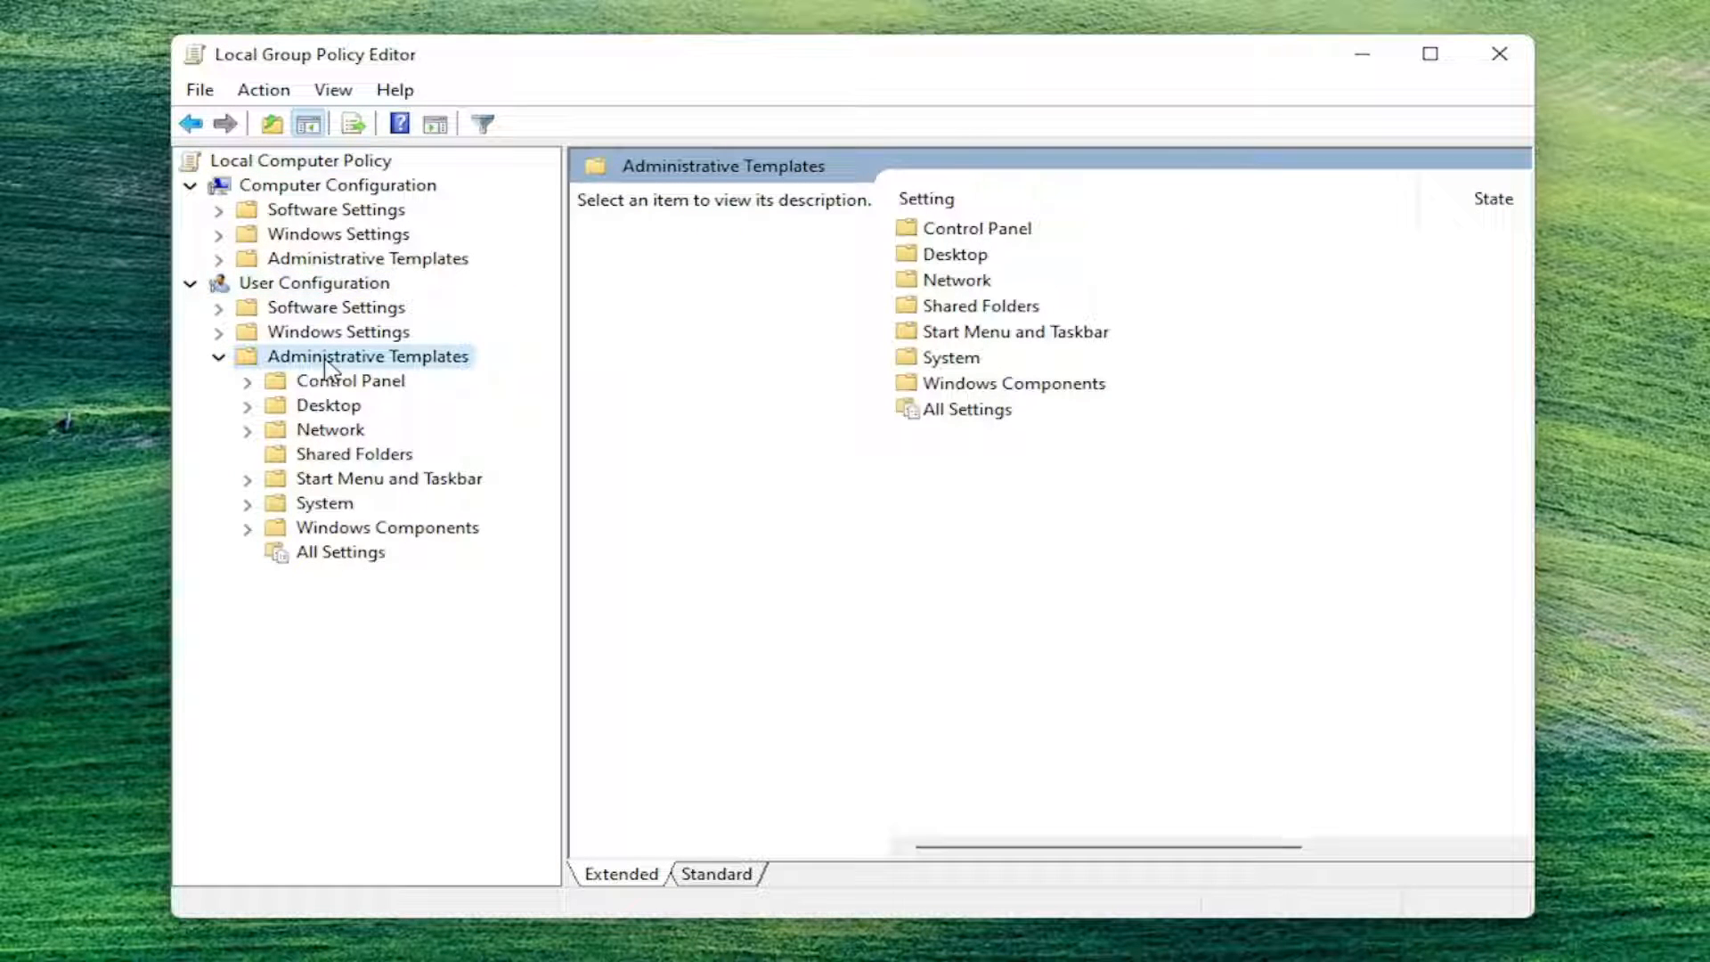
pyautogui.moveTo(312, 513)
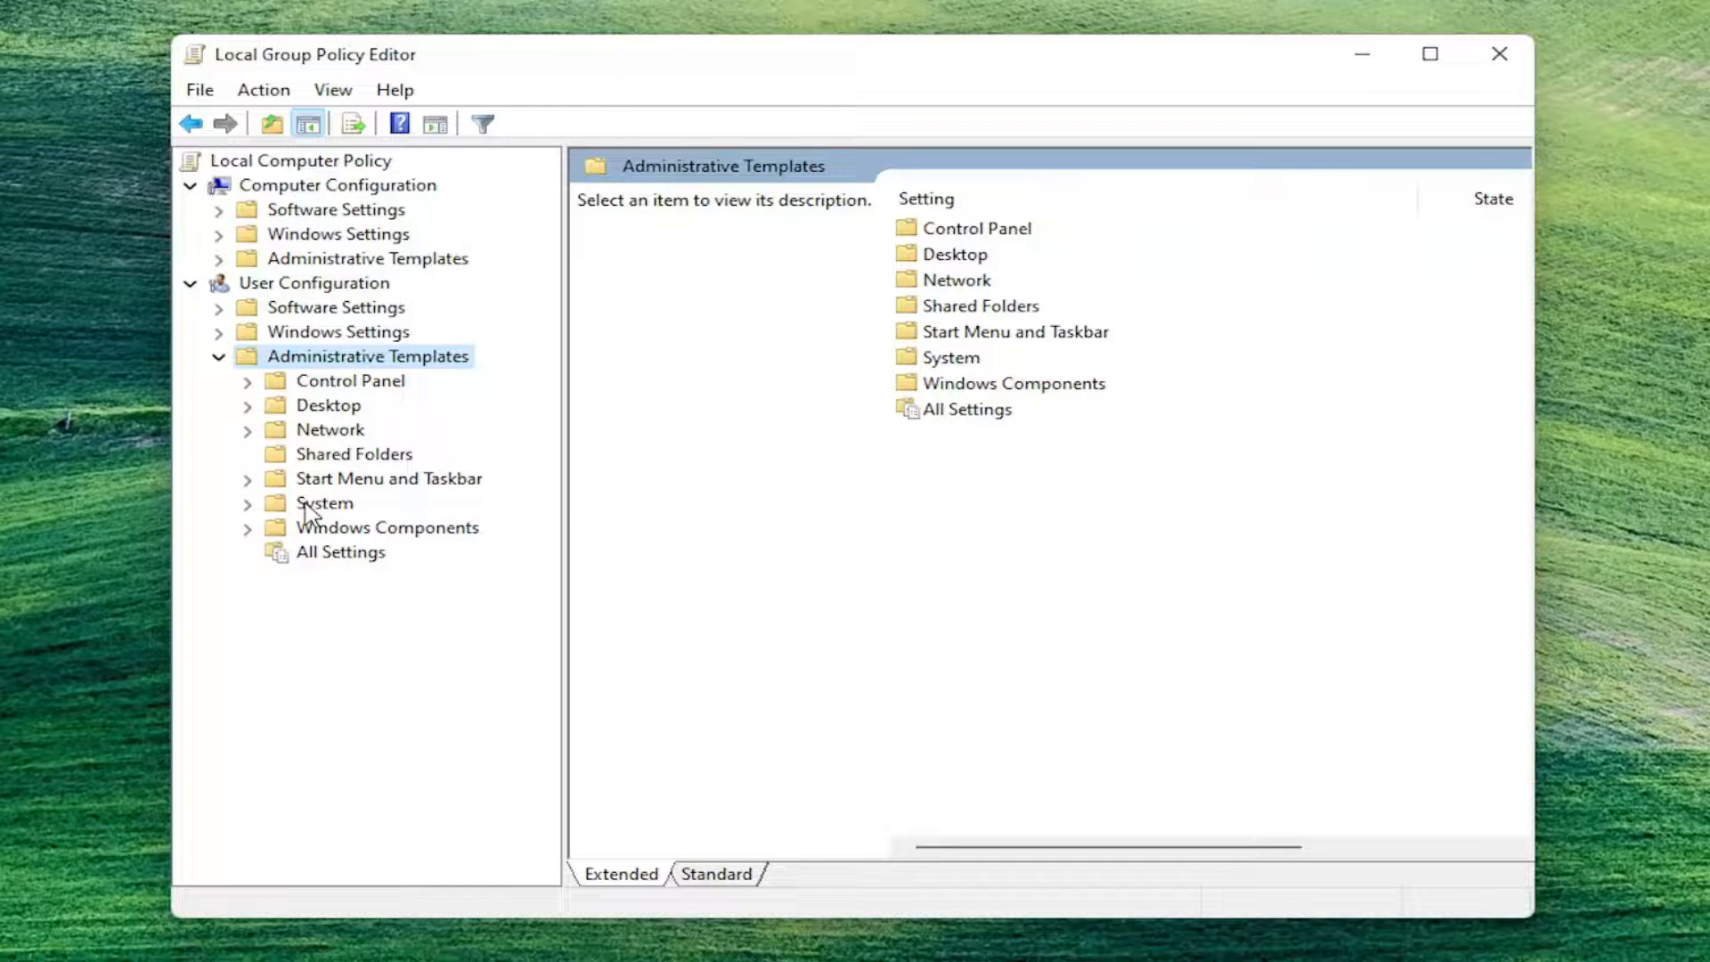
pyautogui.click(325, 502)
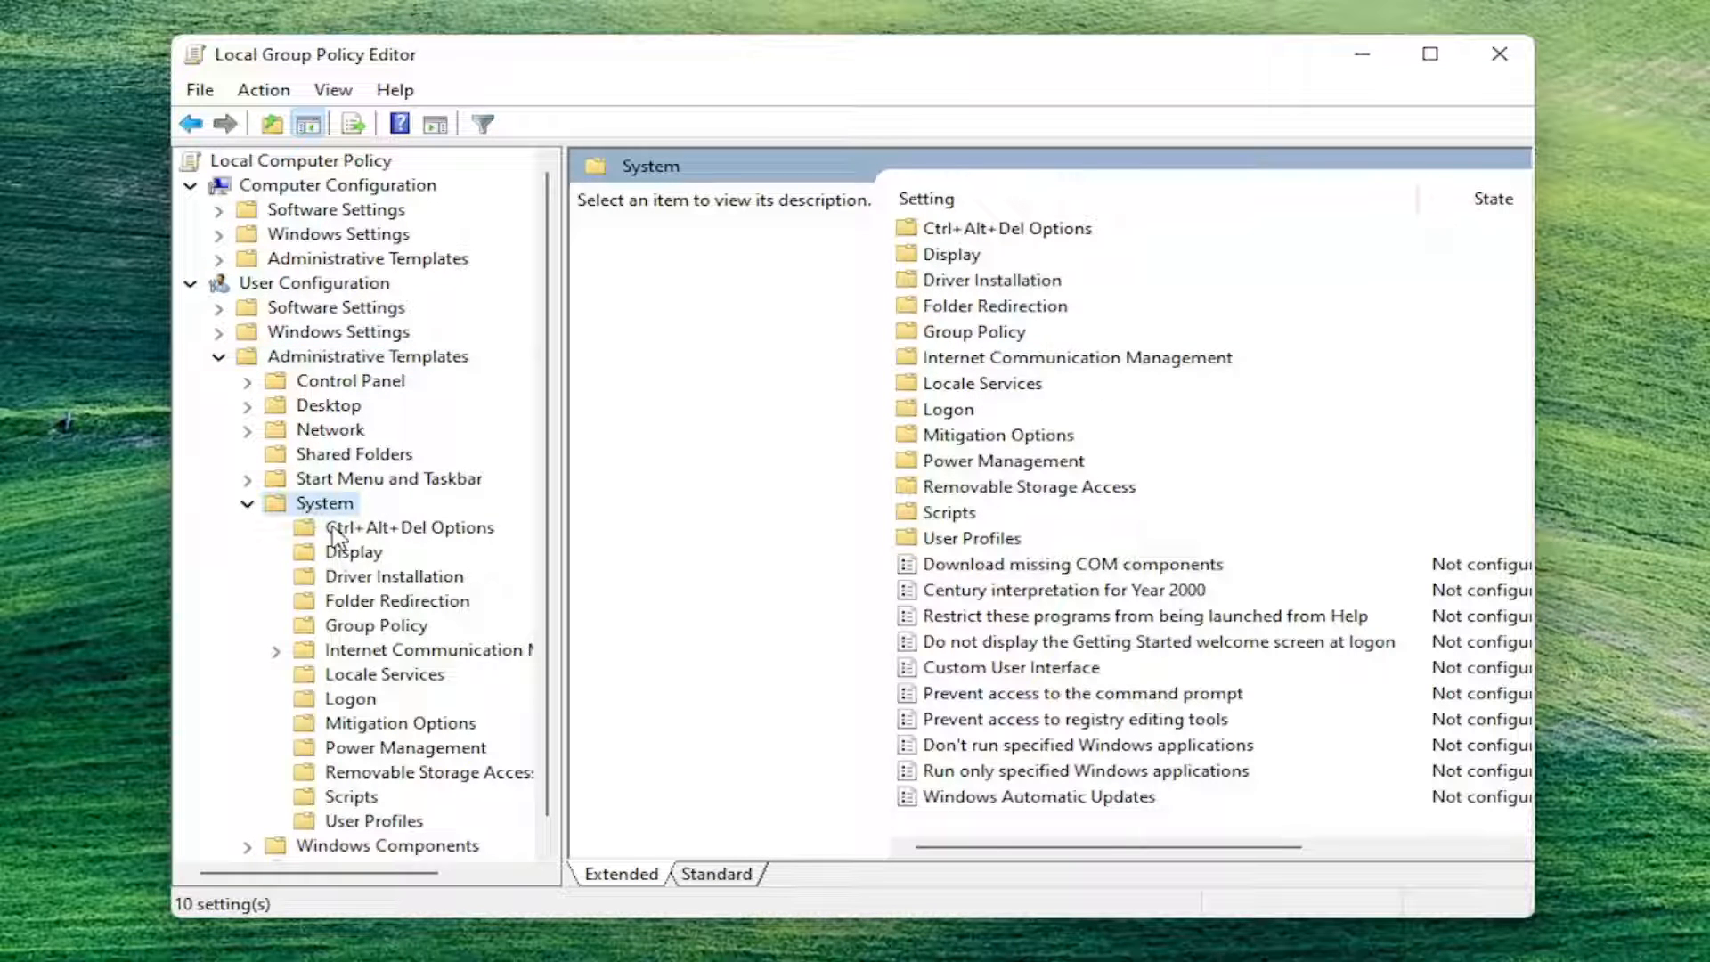
pyautogui.click(411, 527)
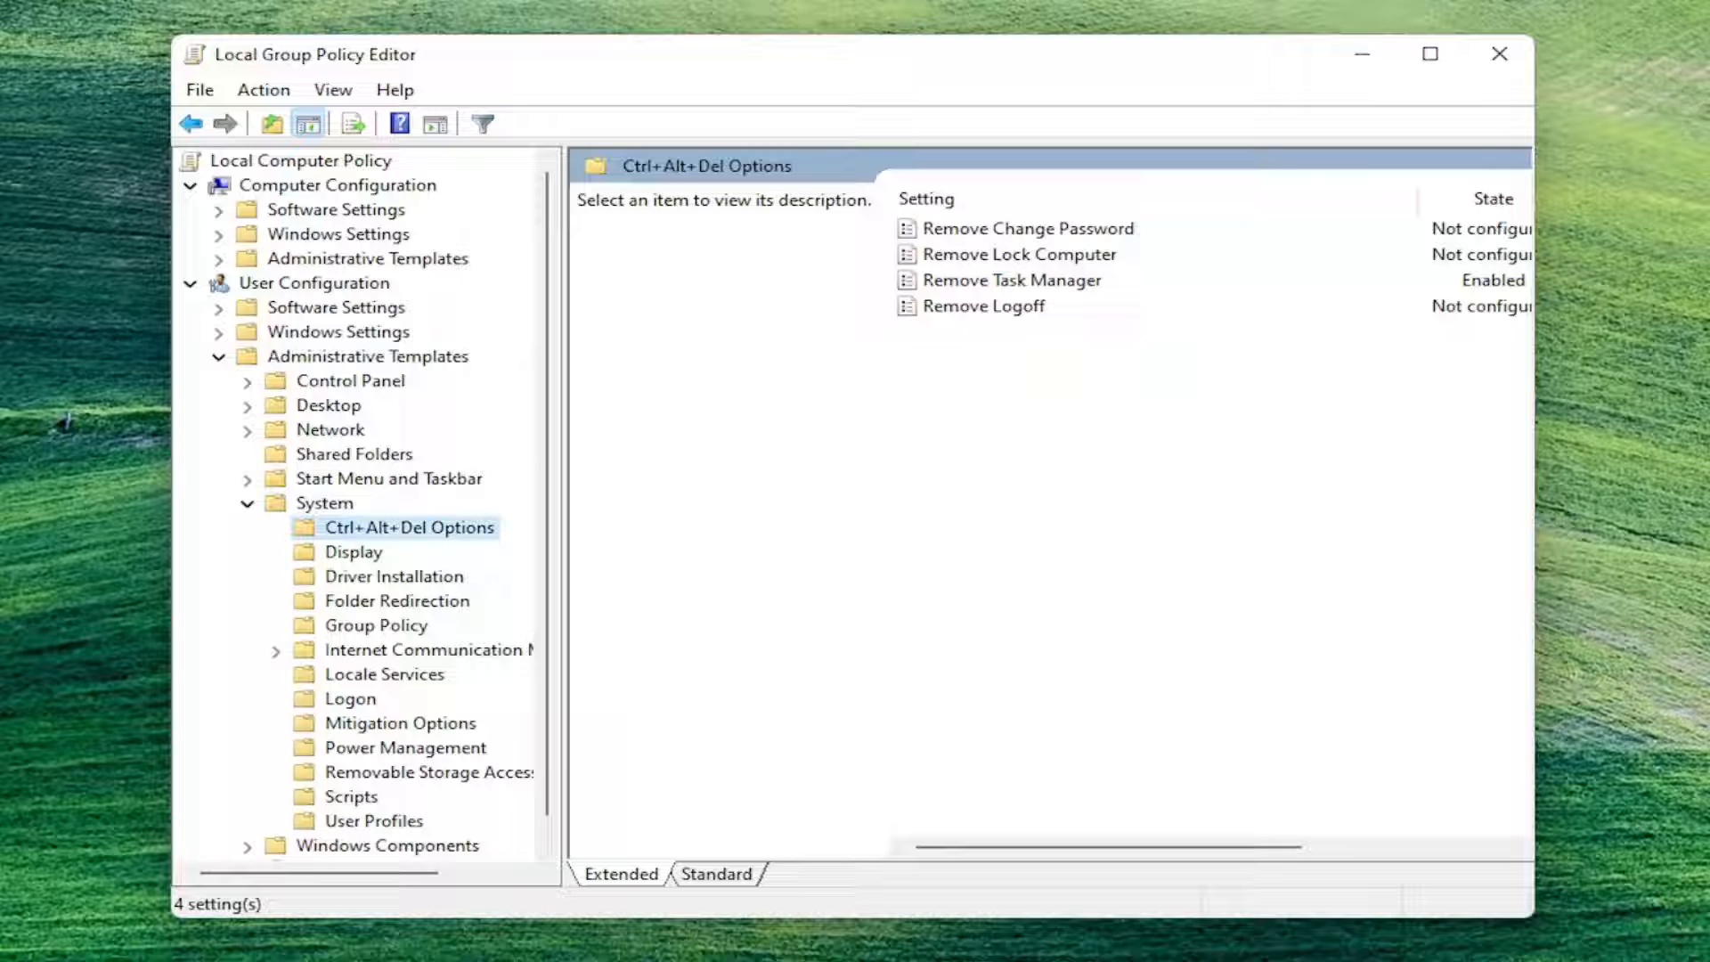
pyautogui.moveTo(1070, 361)
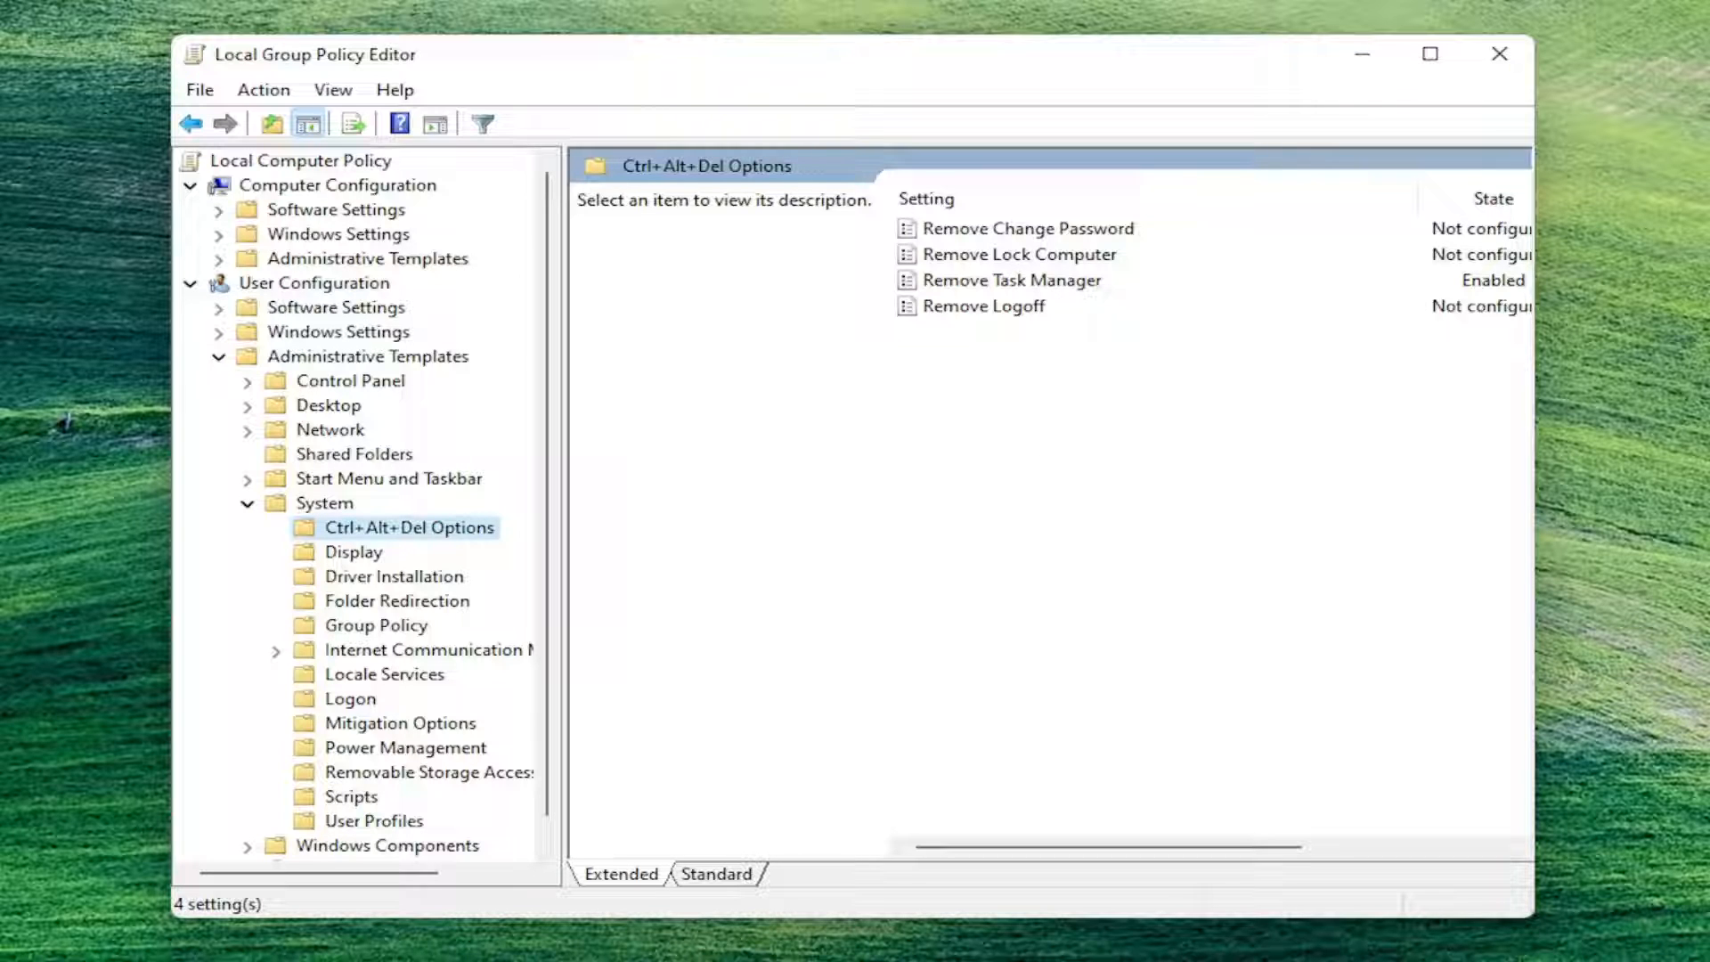
pyautogui.moveTo(950, 295)
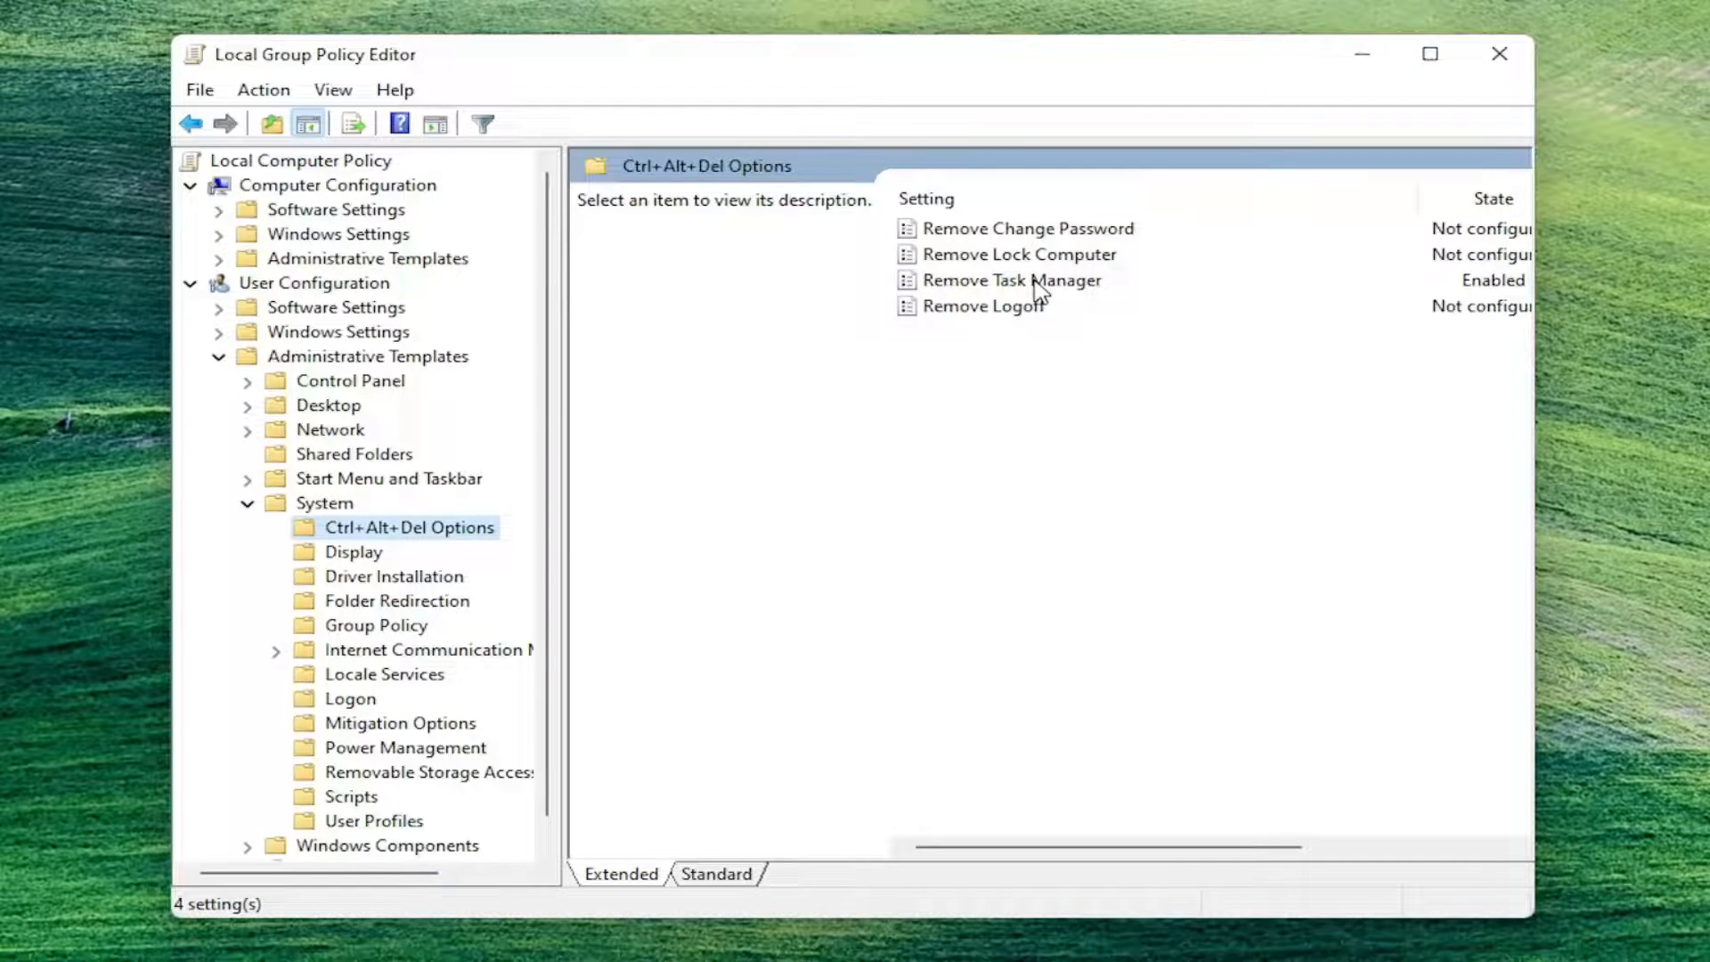
# Step: Open the Remove Task Manager policy and set it to Not Configured
pyautogui.doubleClick(1015, 280)
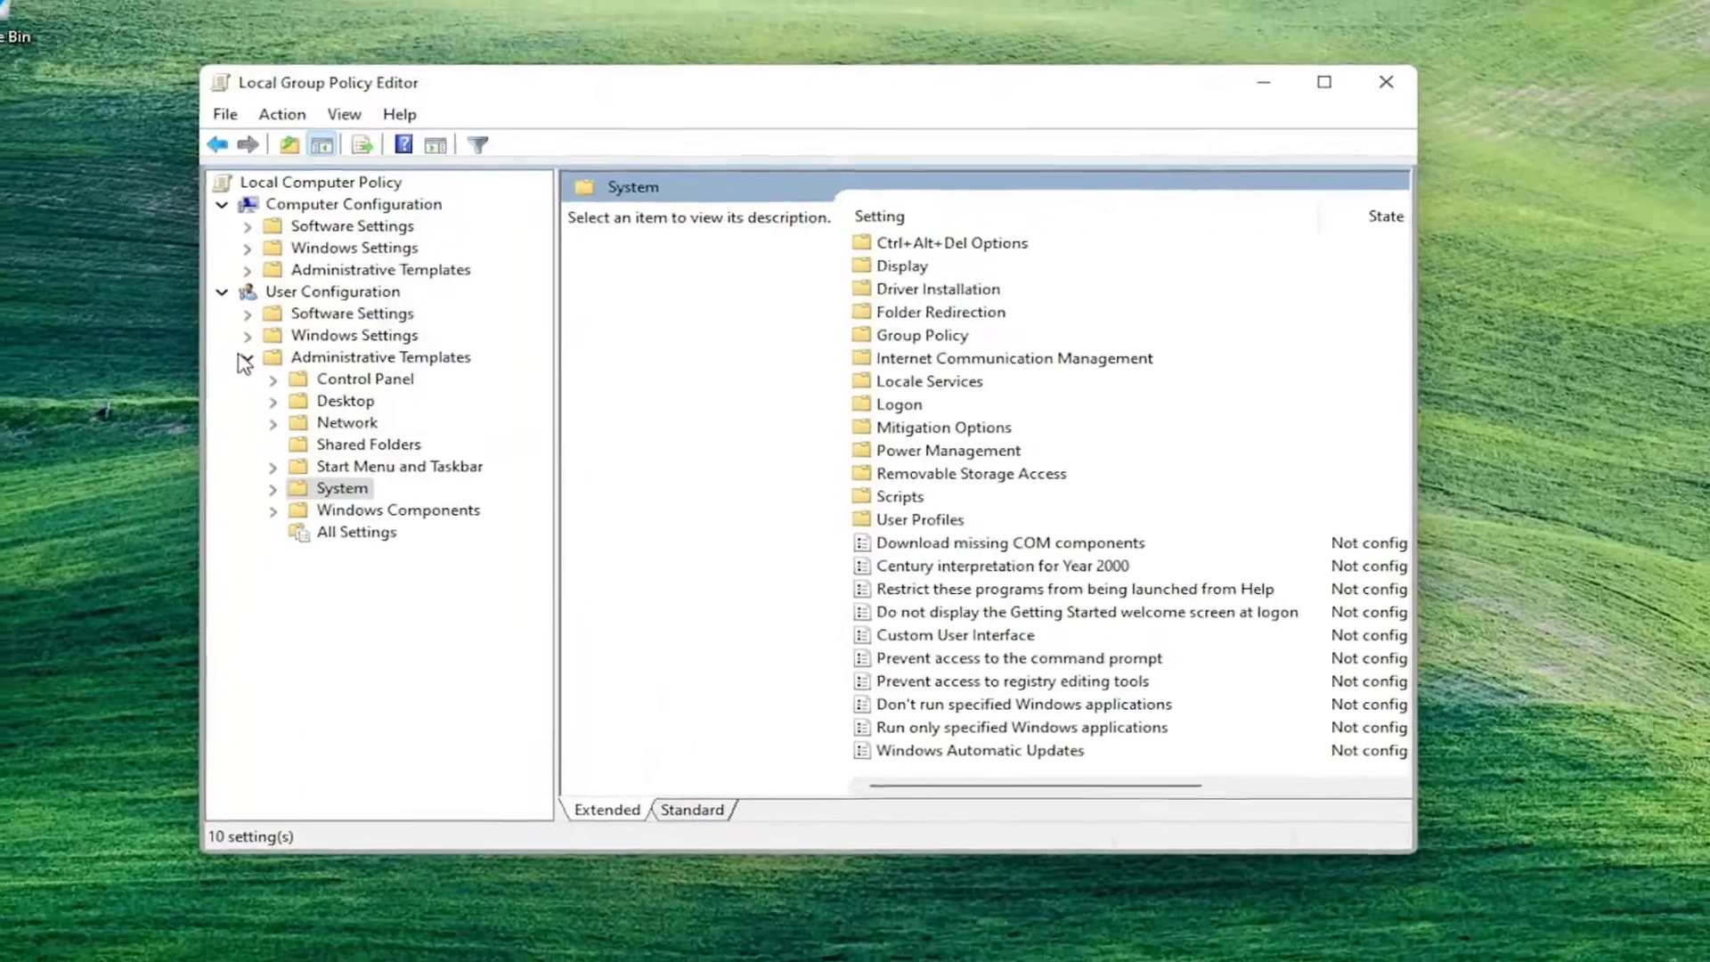
# Step: Close the Group Policy Editor and restart the computer
pyautogui.click(1386, 82)
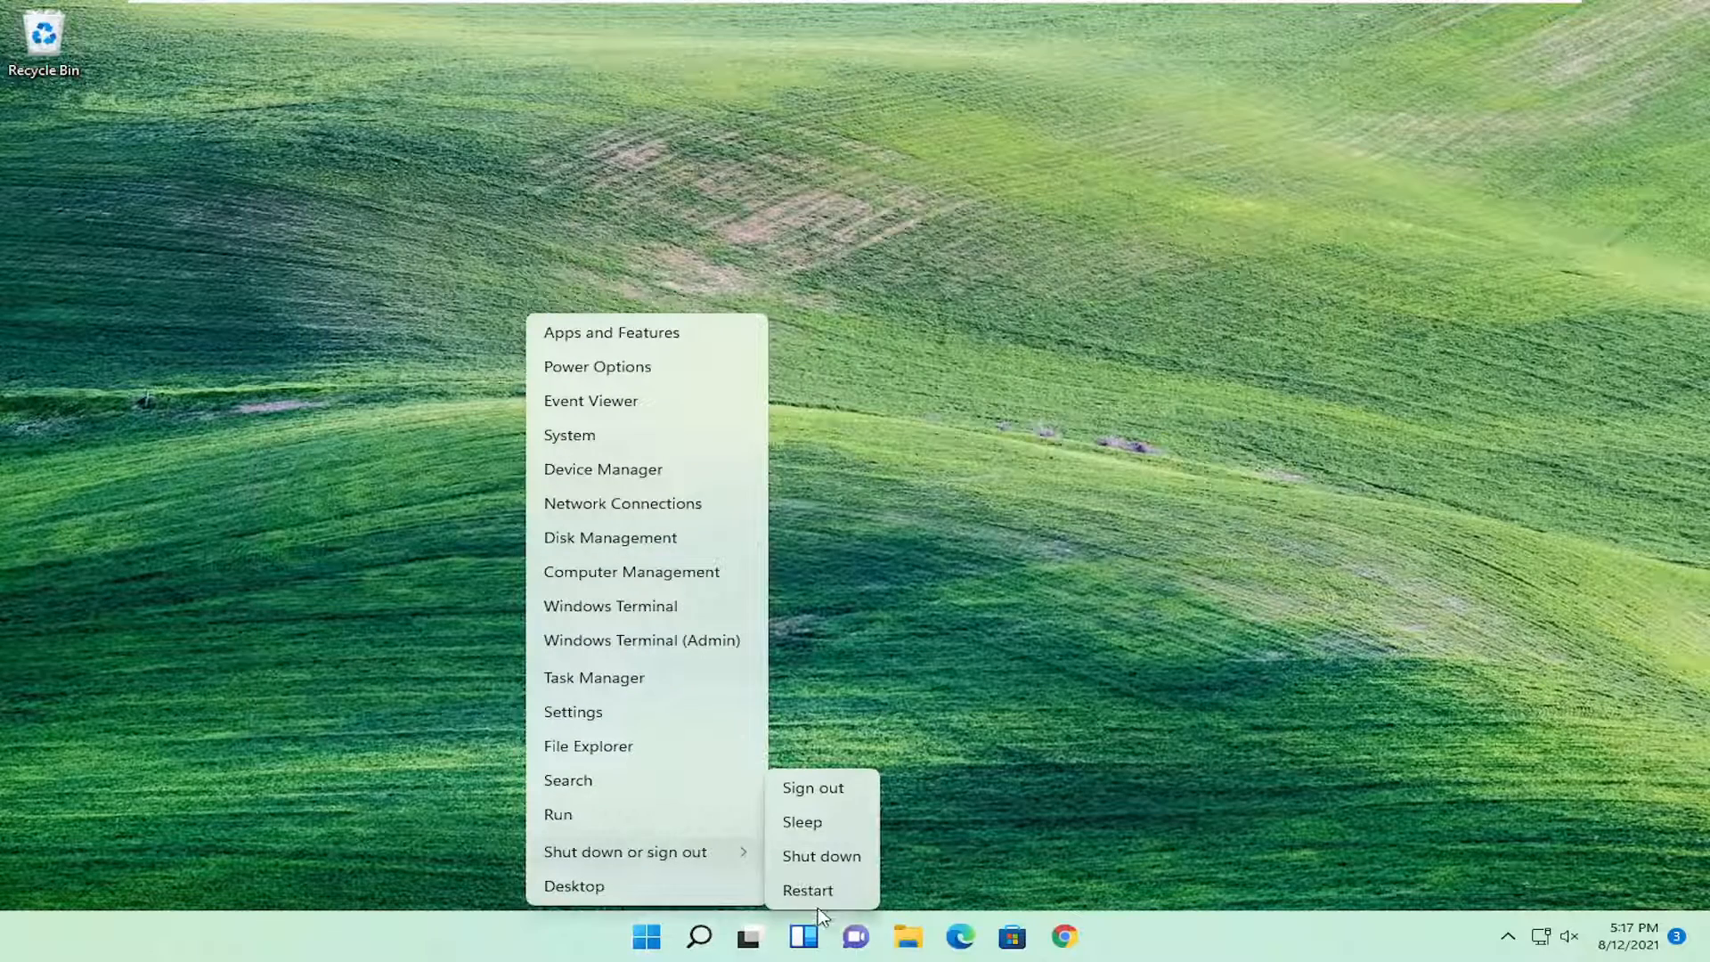
pyautogui.click(811, 787)
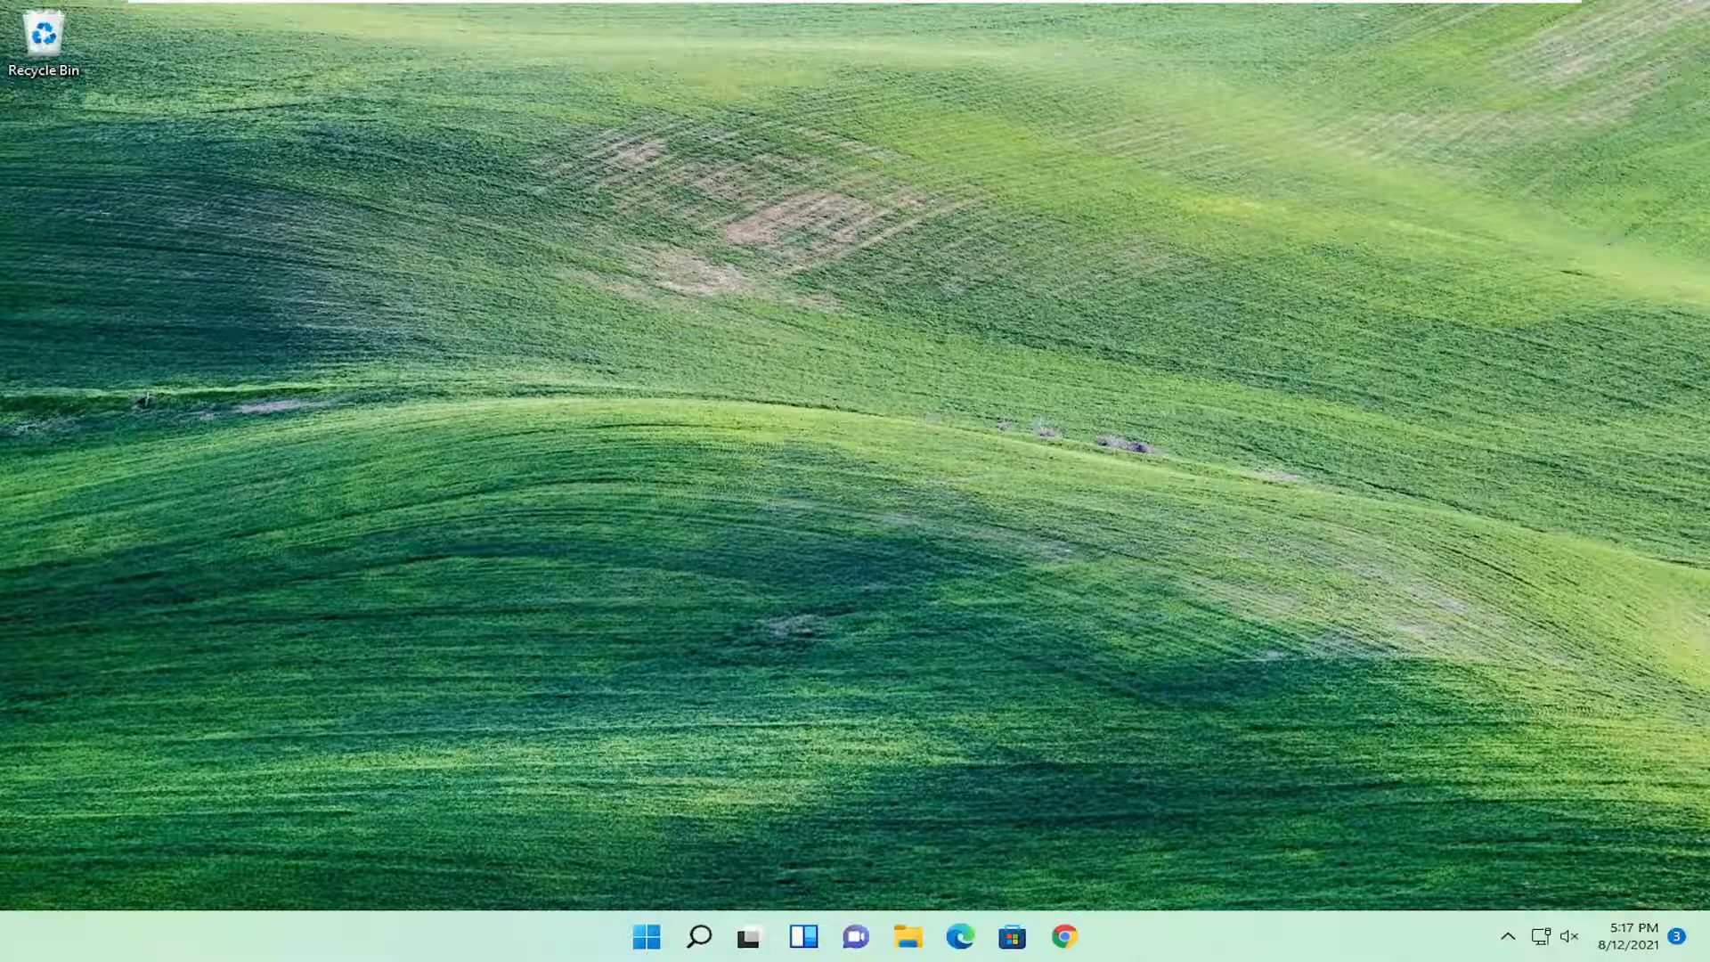
pyautogui.rightClick(646, 936)
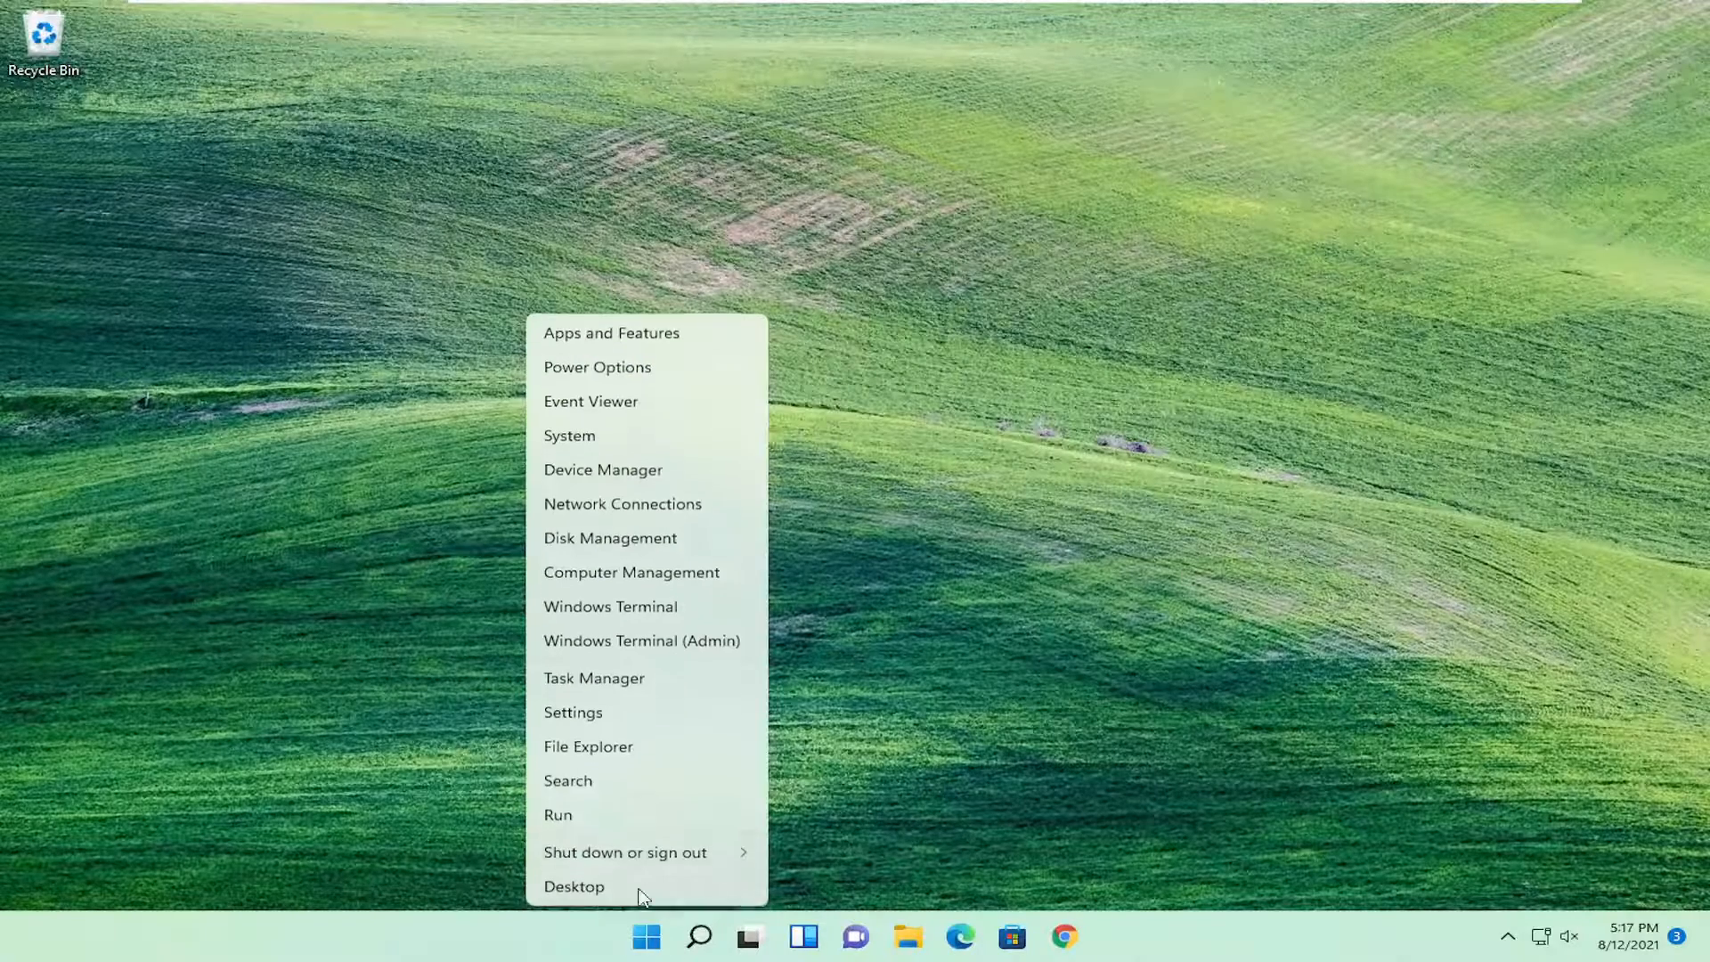
pyautogui.click(574, 885)
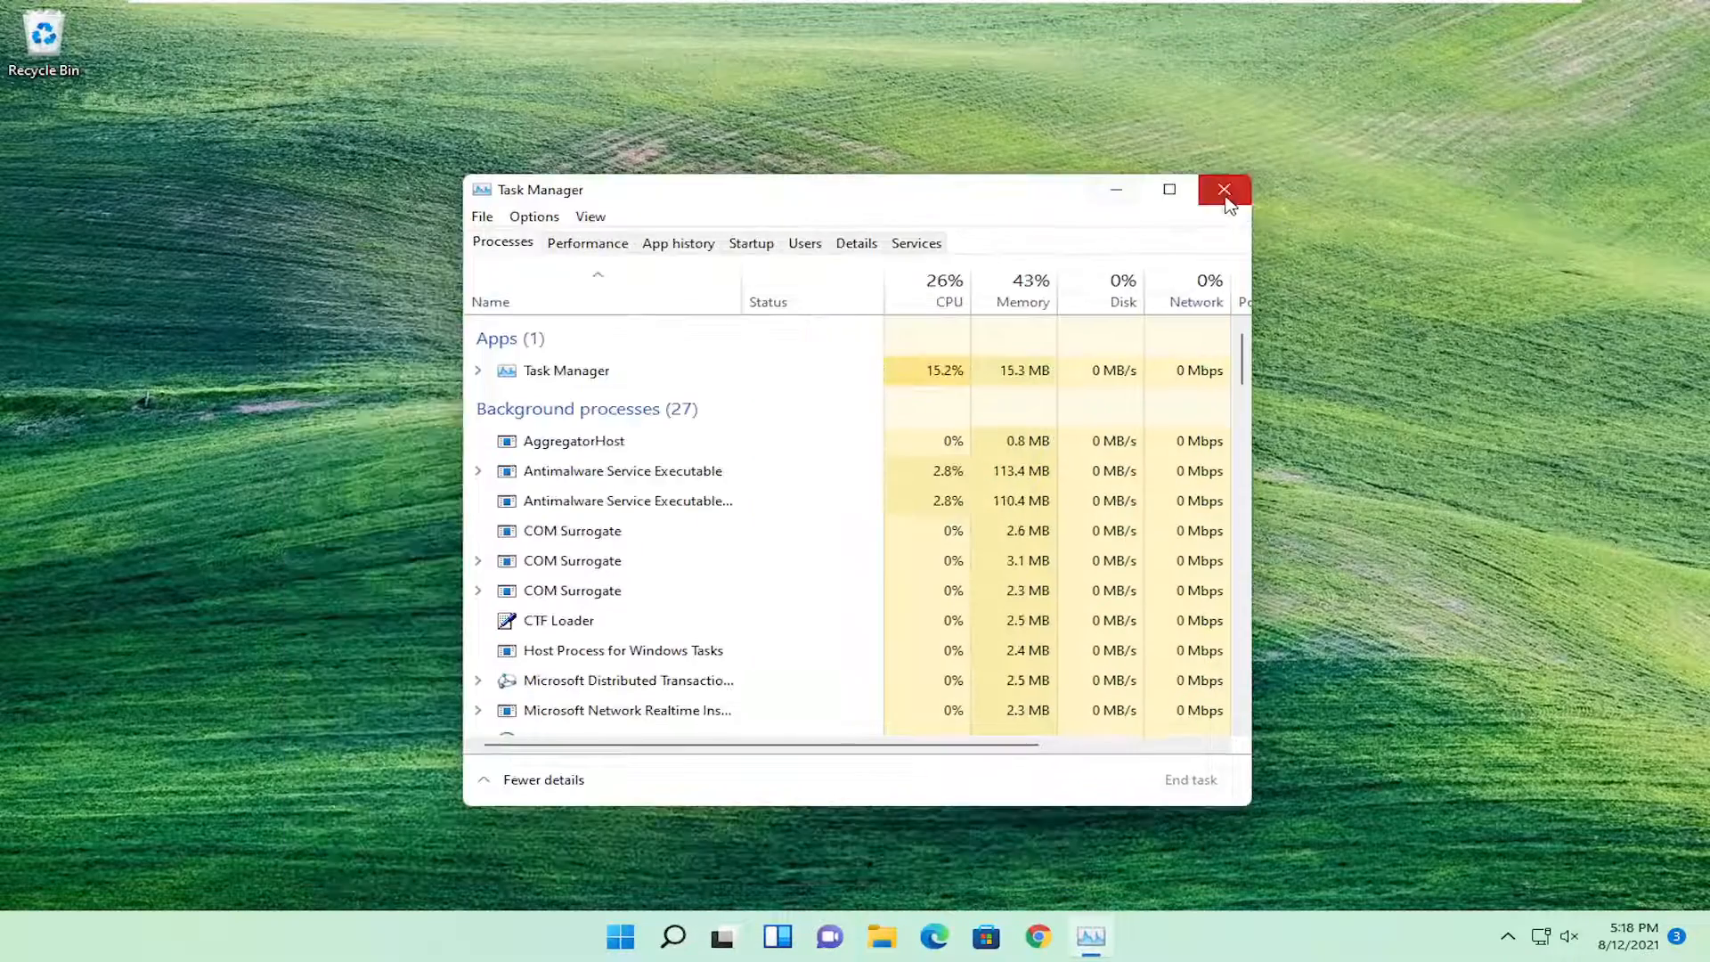
pyautogui.click(1223, 190)
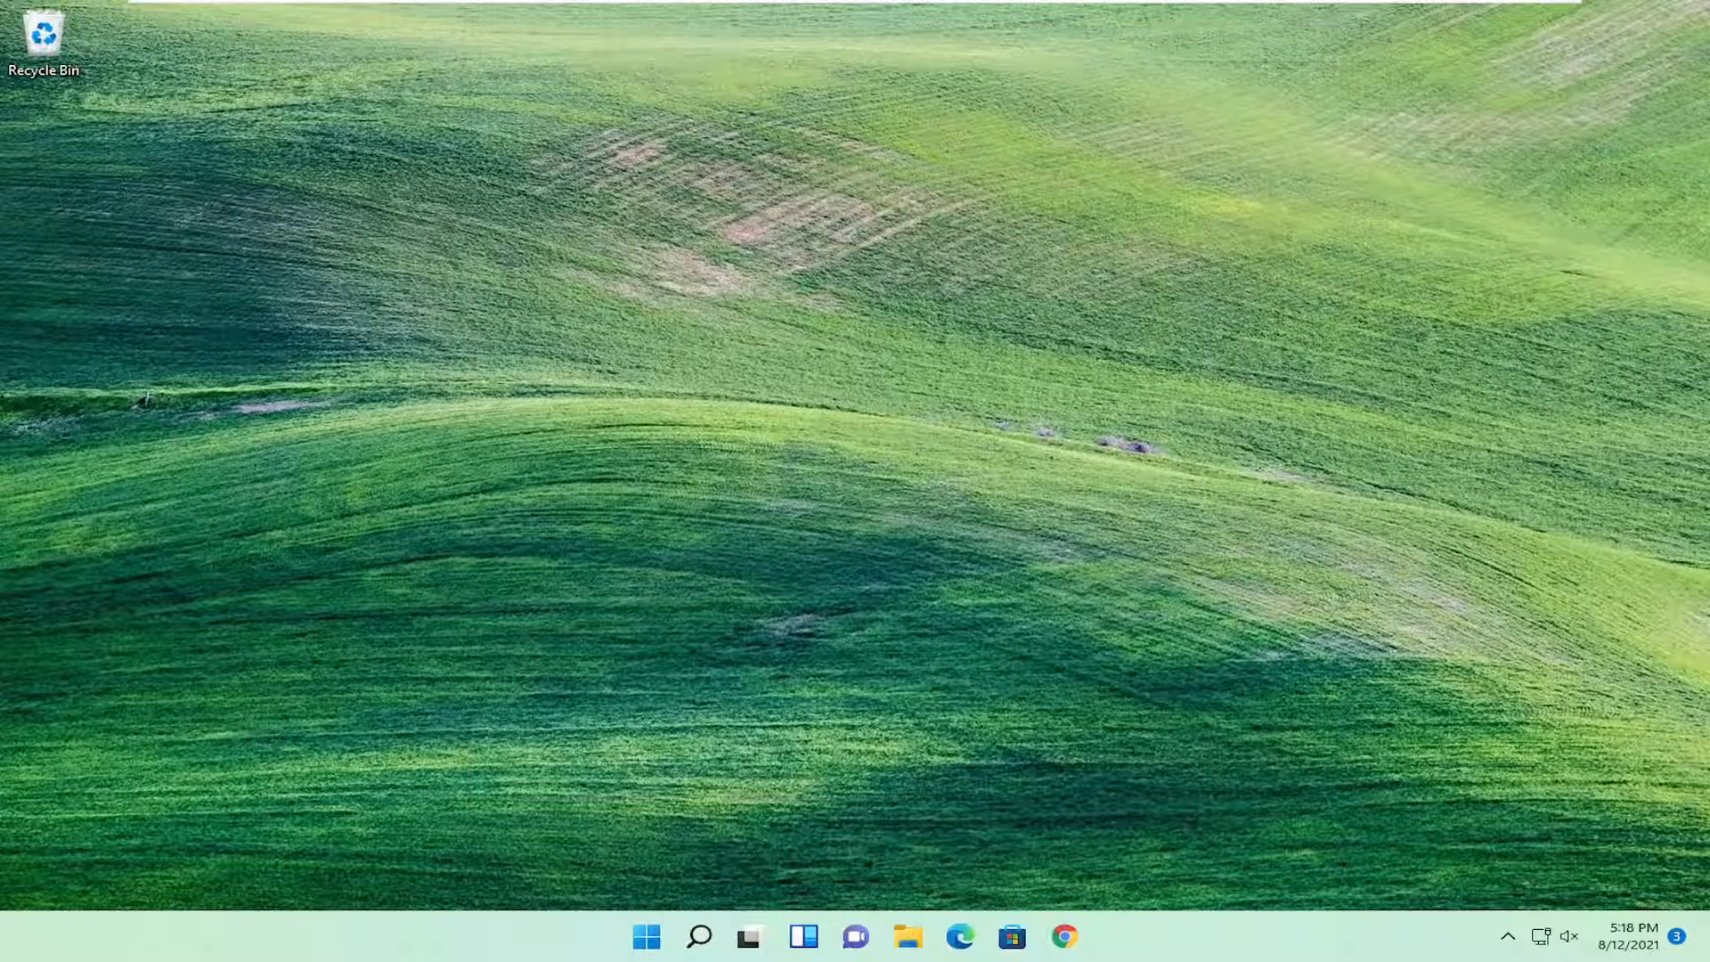